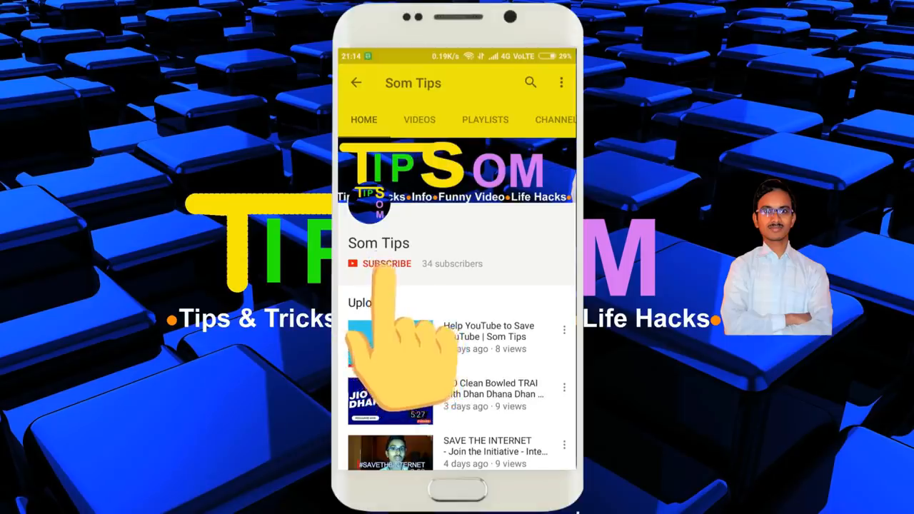
Open Network and Sharing Centre from the tray and check Ethernet shows no internet access
click(386, 263)
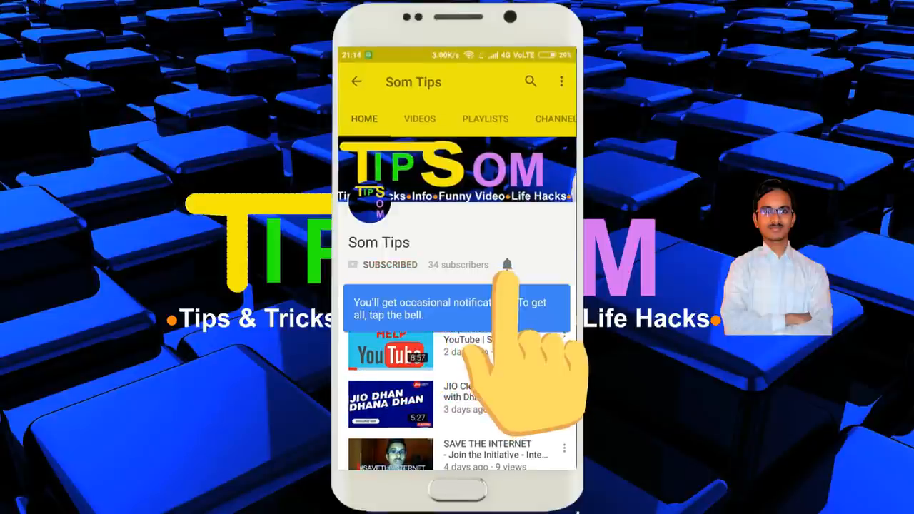
click(507, 265)
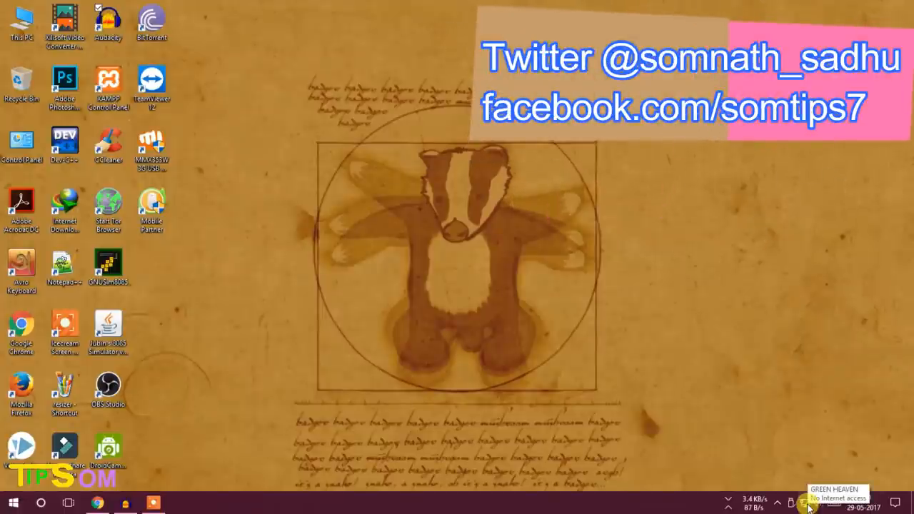
click(818, 503)
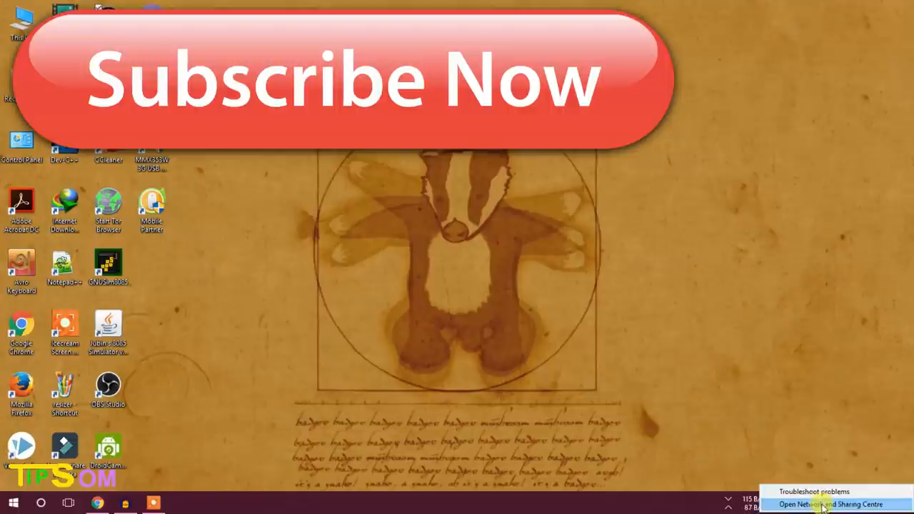
click(818, 505)
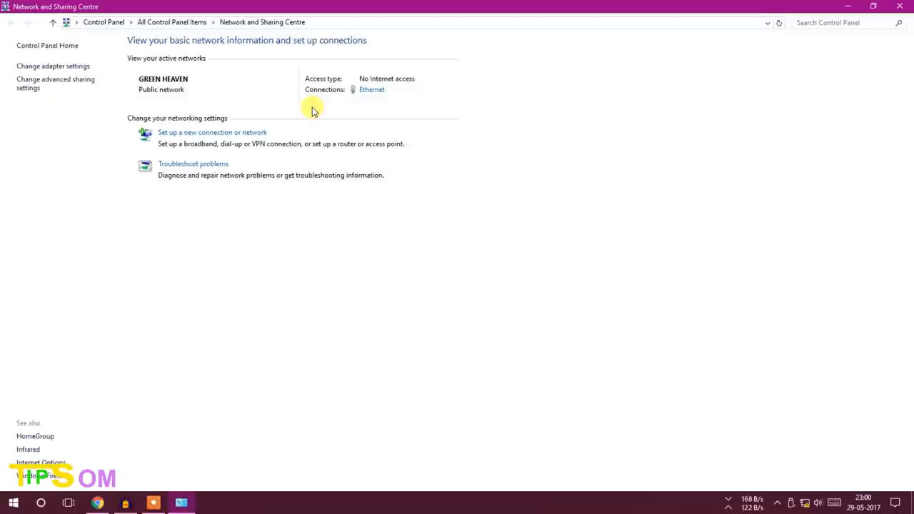
mouse_move(49, 66)
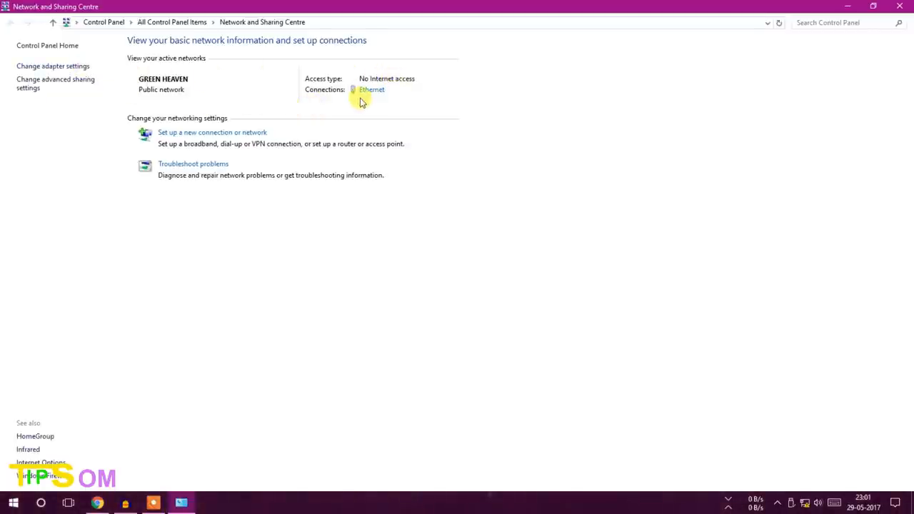
mouse_move(437, 355)
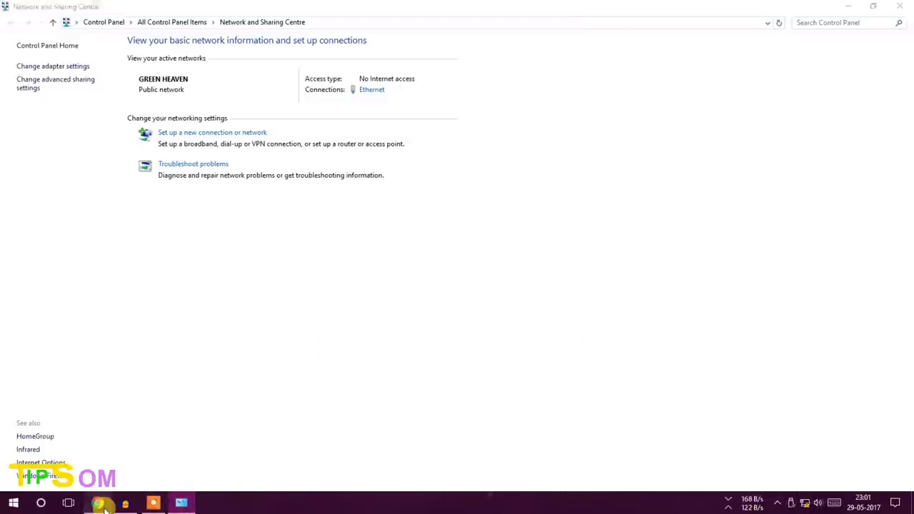
Bring up Chrome and load the TL-WR740N router admin page at 192.168.0.1
click(96, 504)
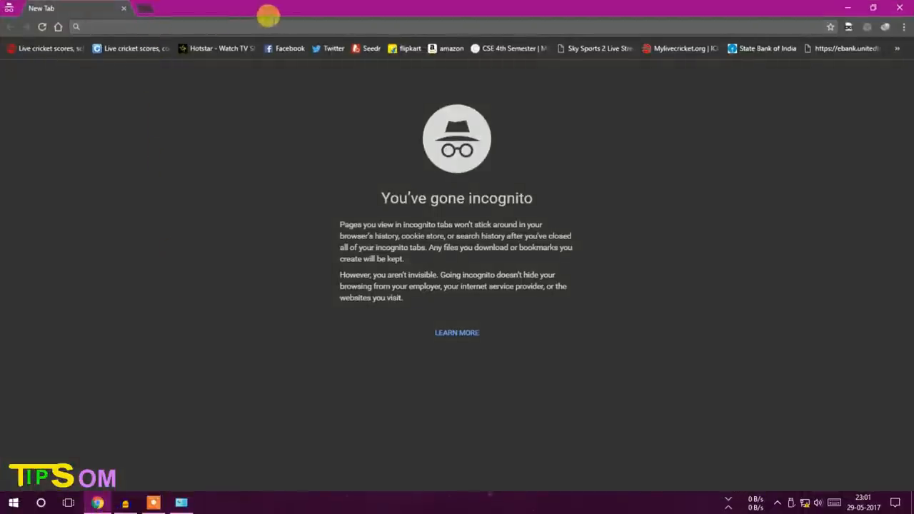
mouse_move(293, 18)
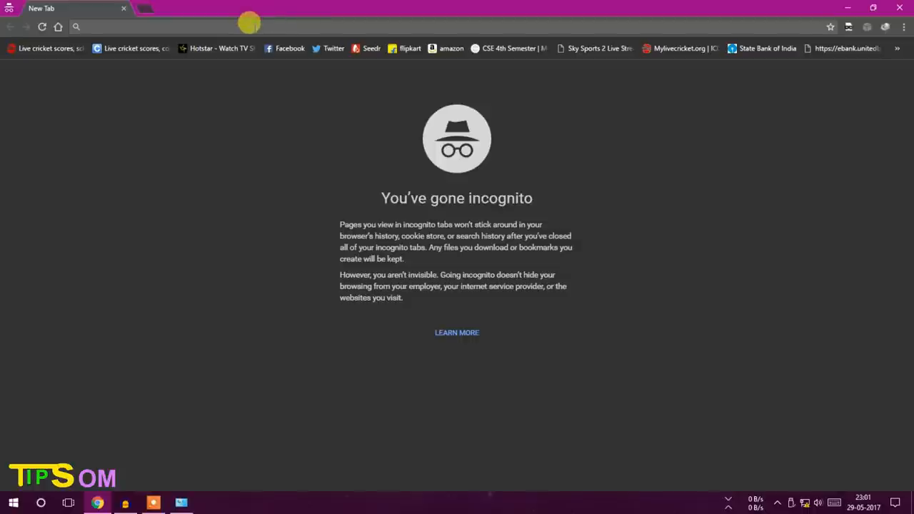
text(1.mylivecricket.org)
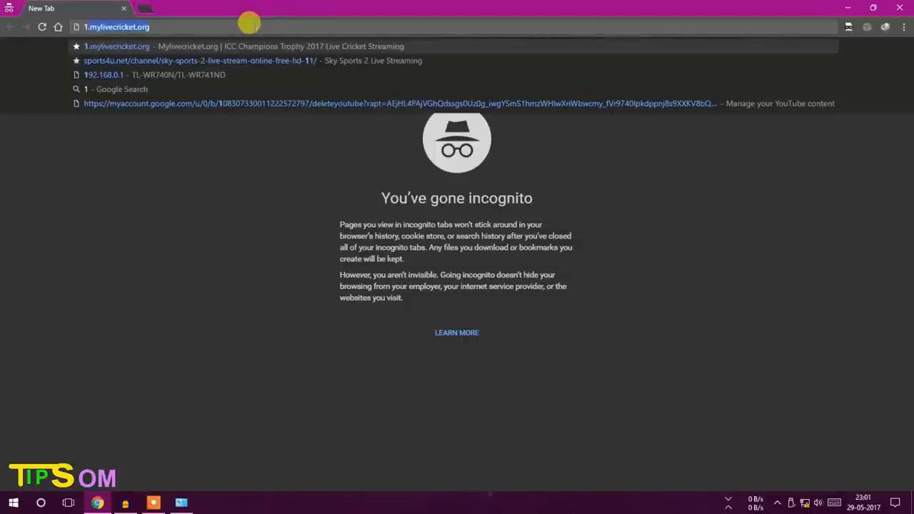
text(192.168.0.1)
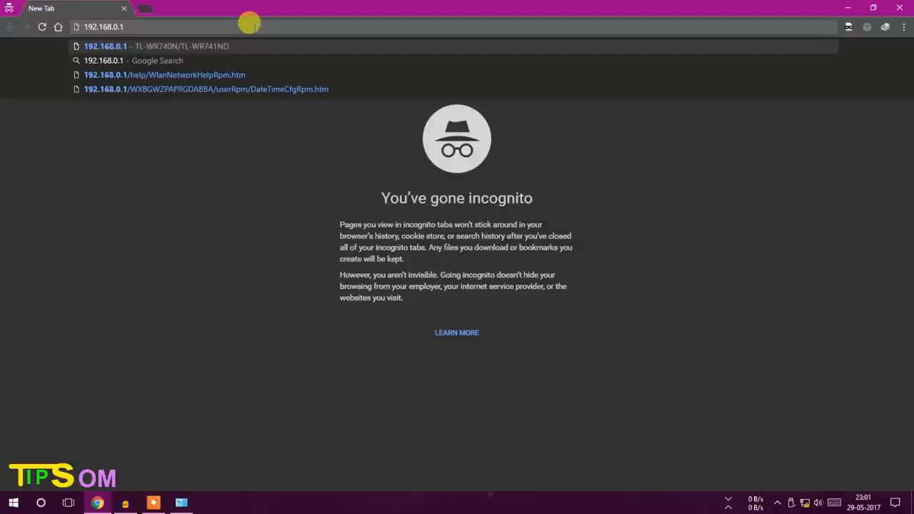
click(105, 46)
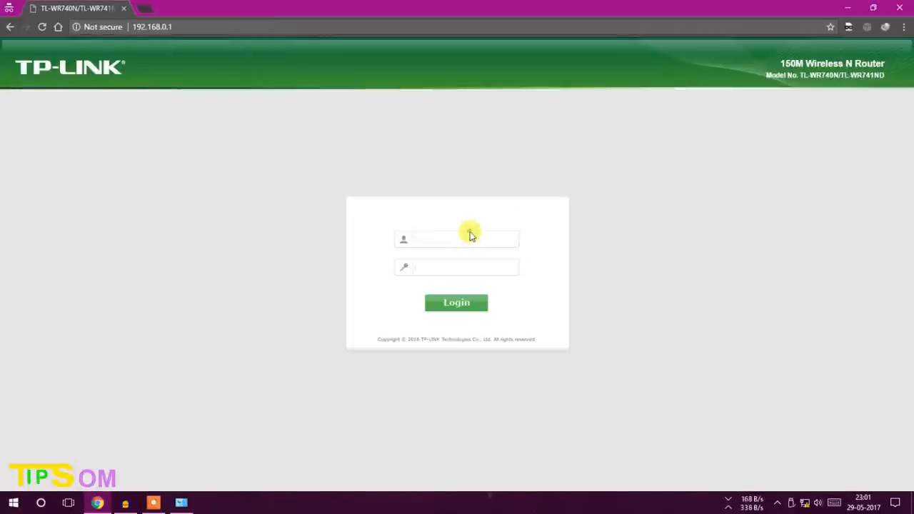
Log in to the router admin with username 'som' to reach the Status page
click(456, 268)
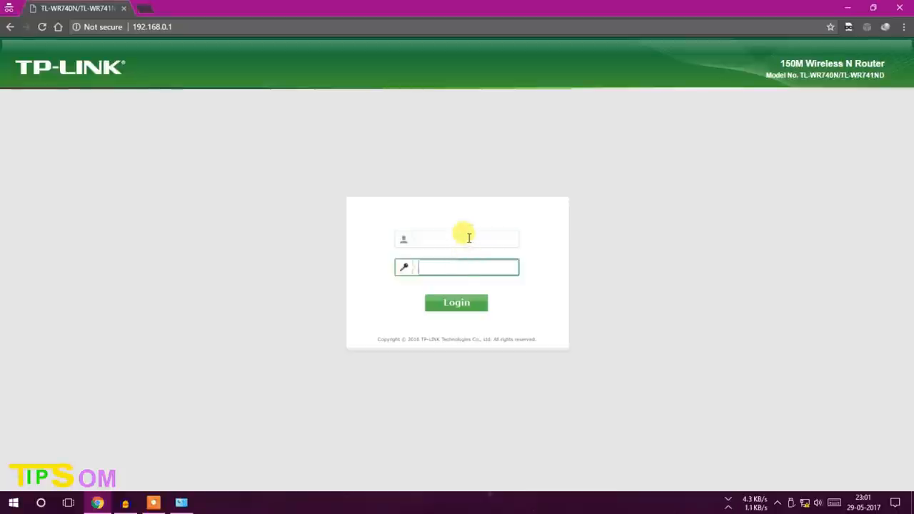
click(456, 238)
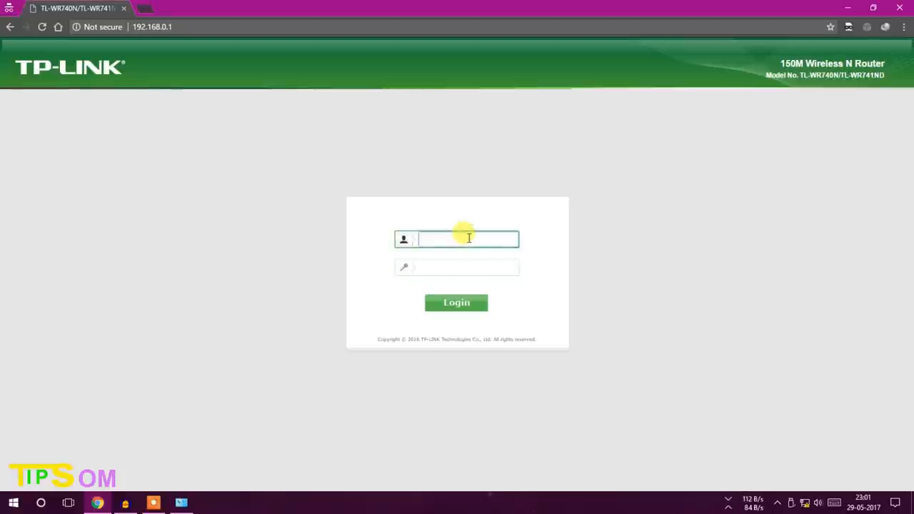
text(som)
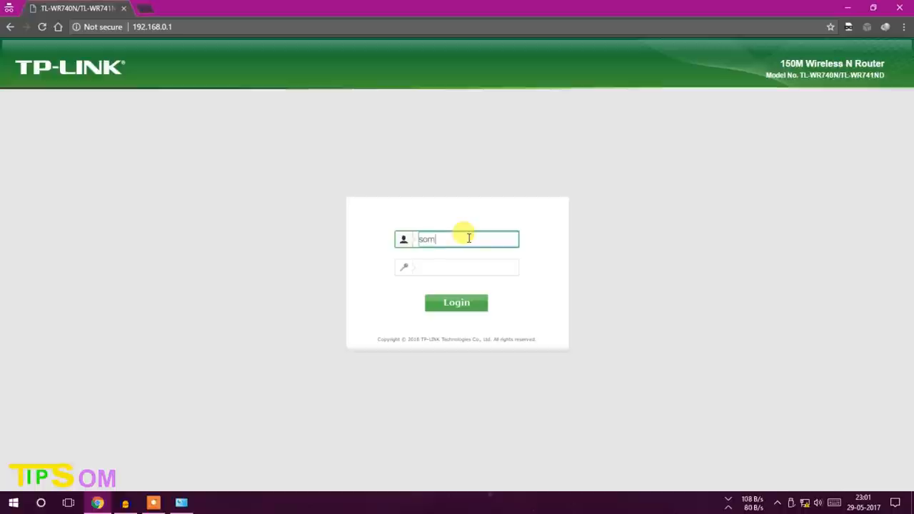
click(456, 302)
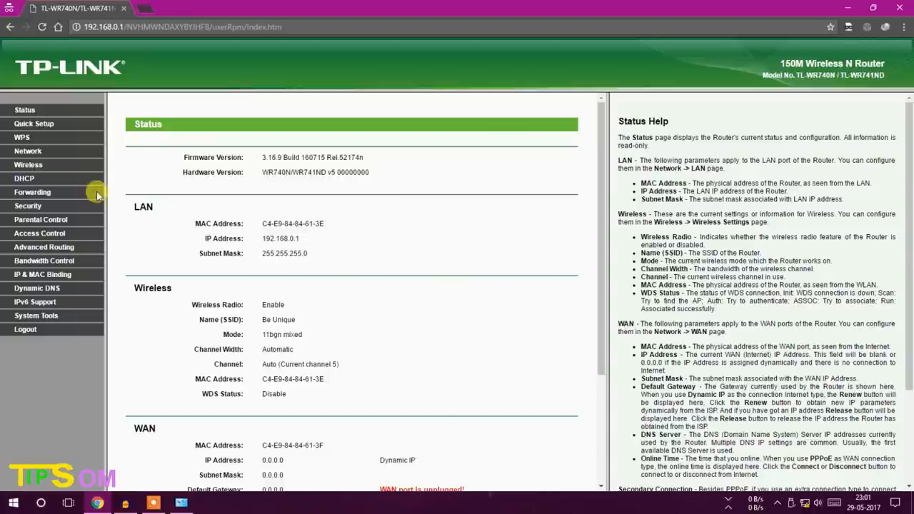
Keep the DHCP server enabled under DHCP Settings
click(23, 178)
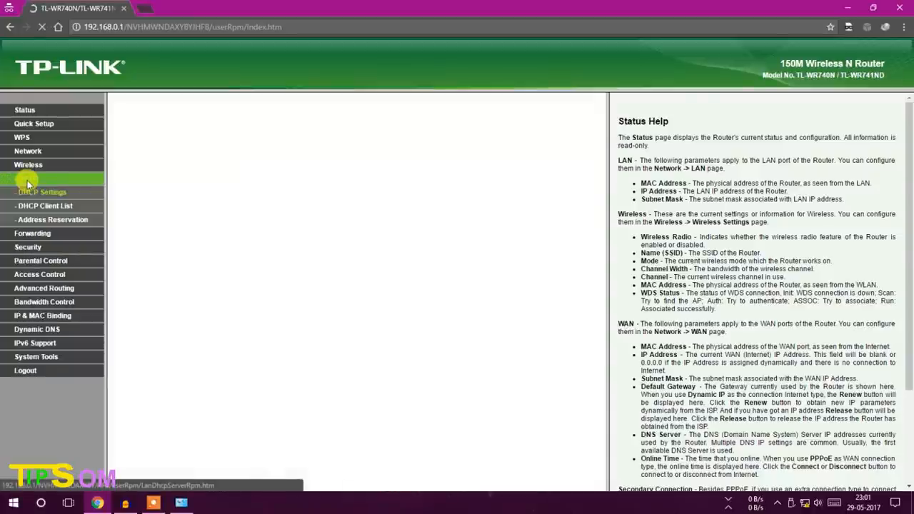
click(41, 192)
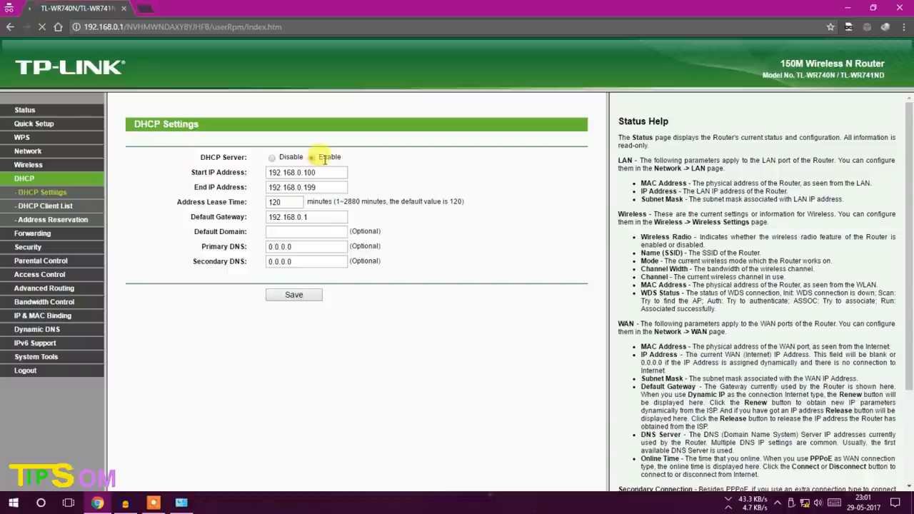
click(312, 156)
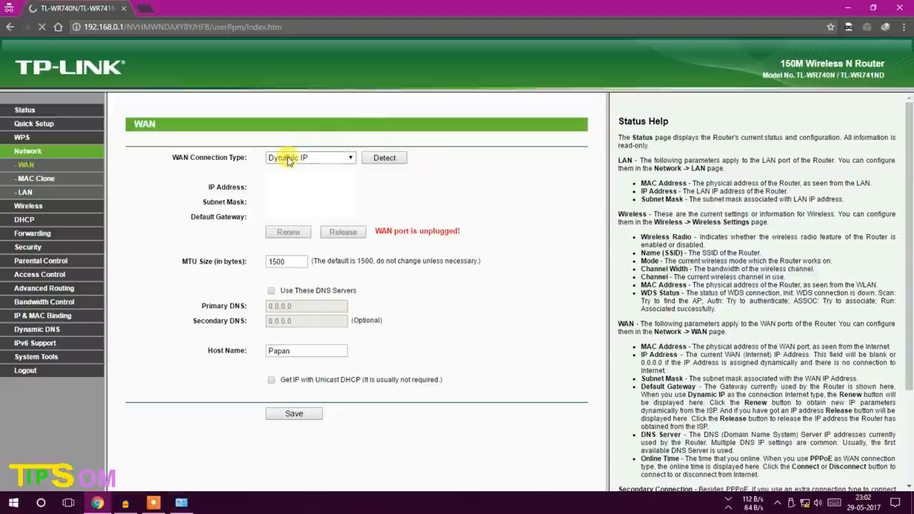
Set the WAN connection type to Dynamic IP
click(309, 158)
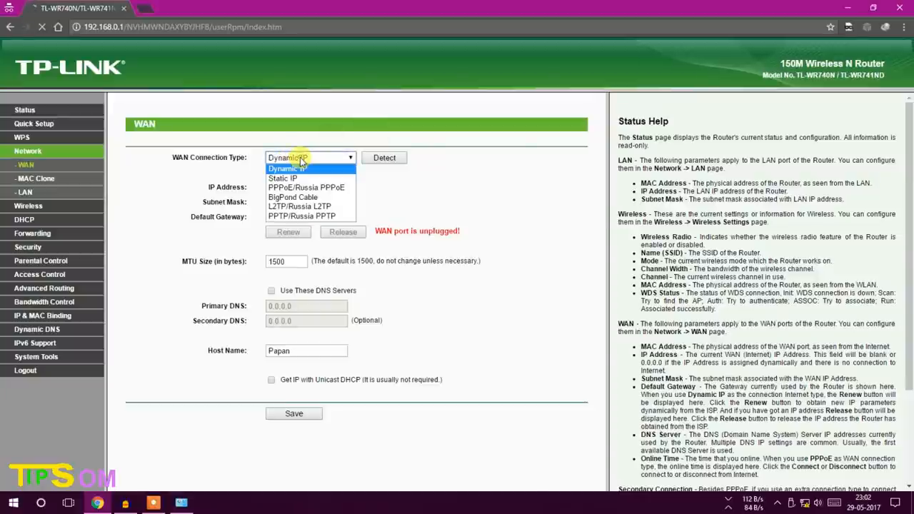
click(285, 169)
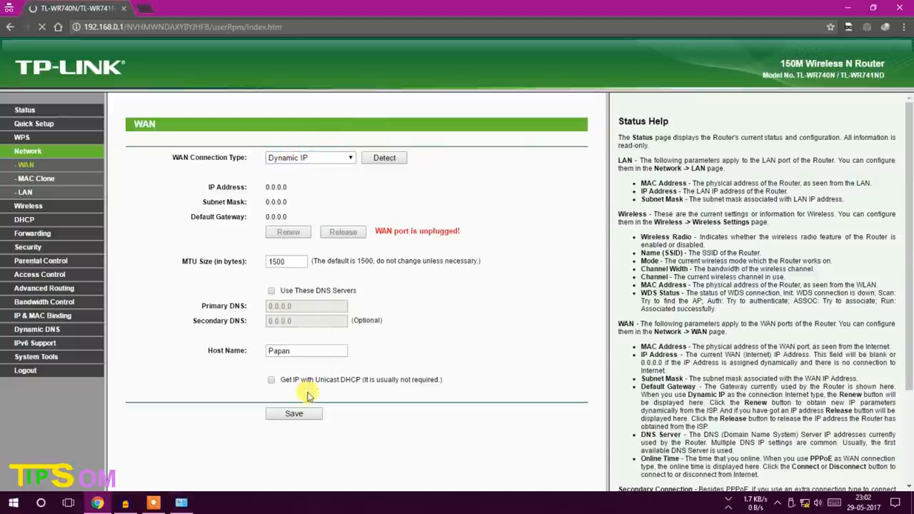
click(294, 414)
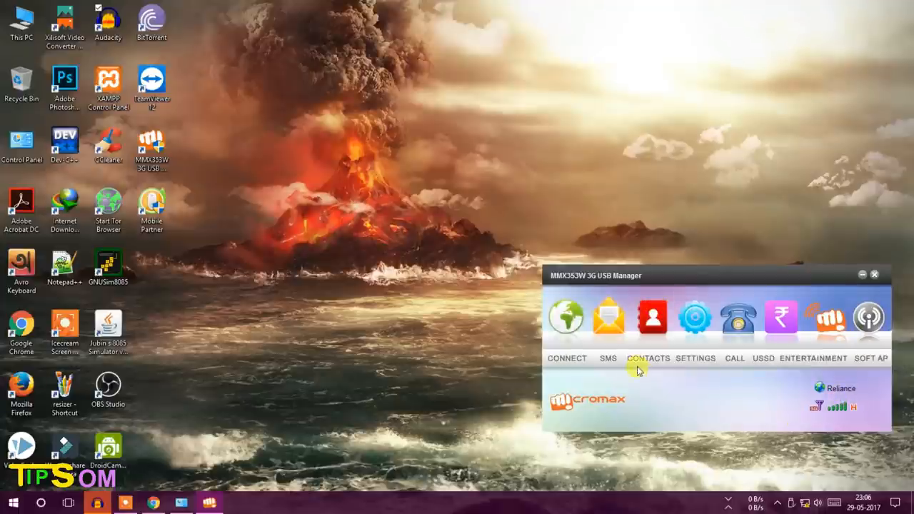
mouse_move(903, 373)
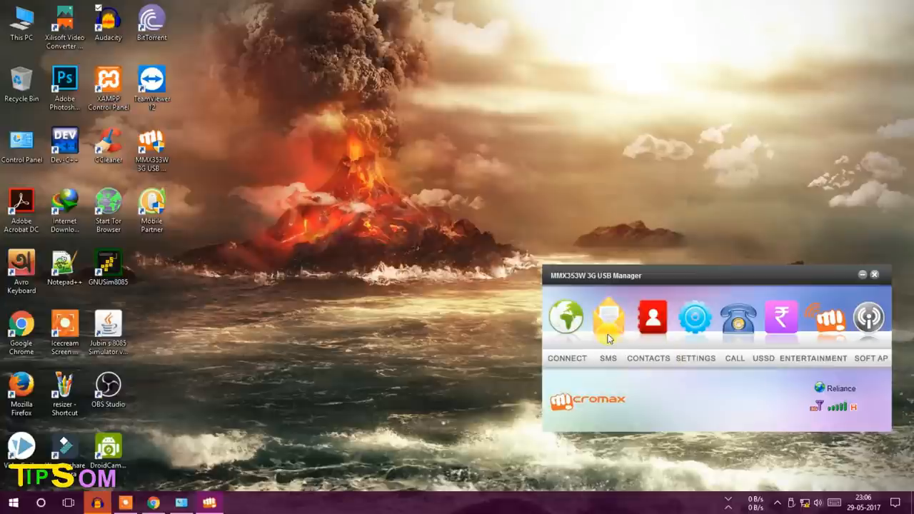
mouse_move(564, 318)
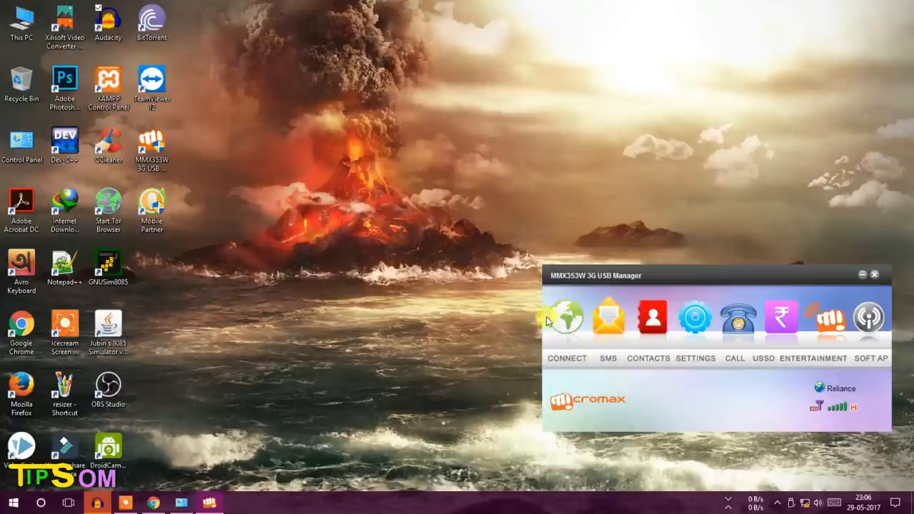
Click CONNECT to start the 3G modem's dial-up over Reliance
click(567, 317)
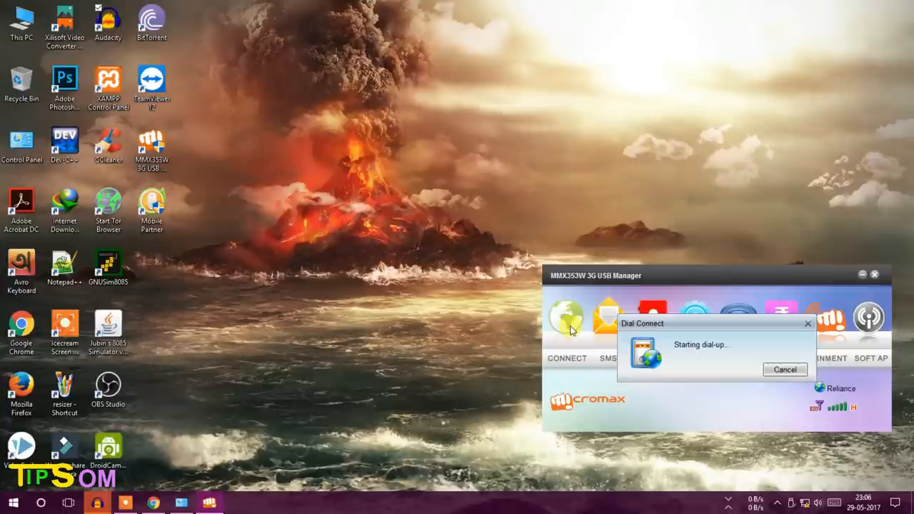
mouse_move(749, 336)
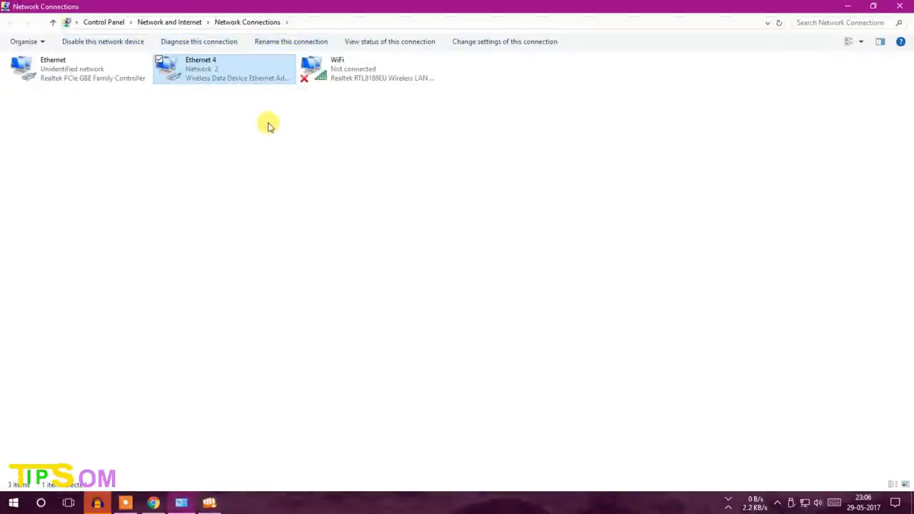
Enable internet sharing on Ethernet 4, allowing the Ethernet connection to use it
click(67, 68)
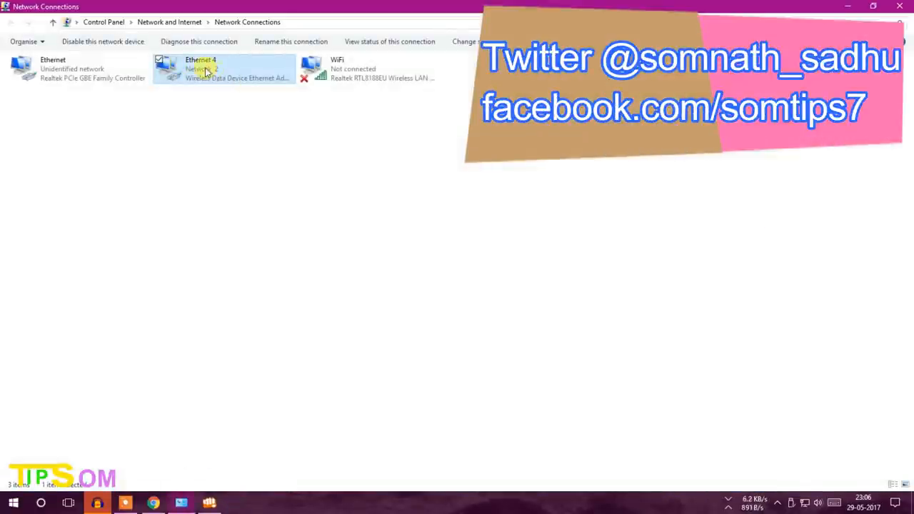
right_click(207, 69)
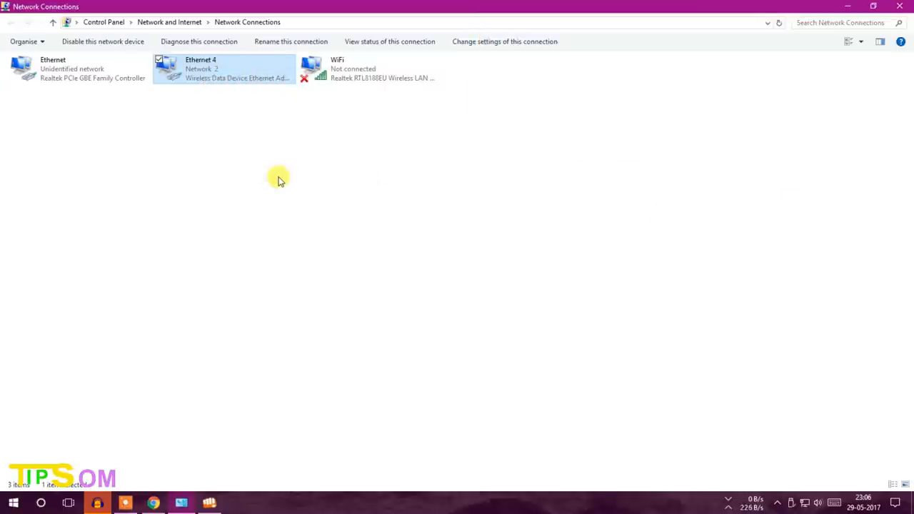
double_click(223, 69)
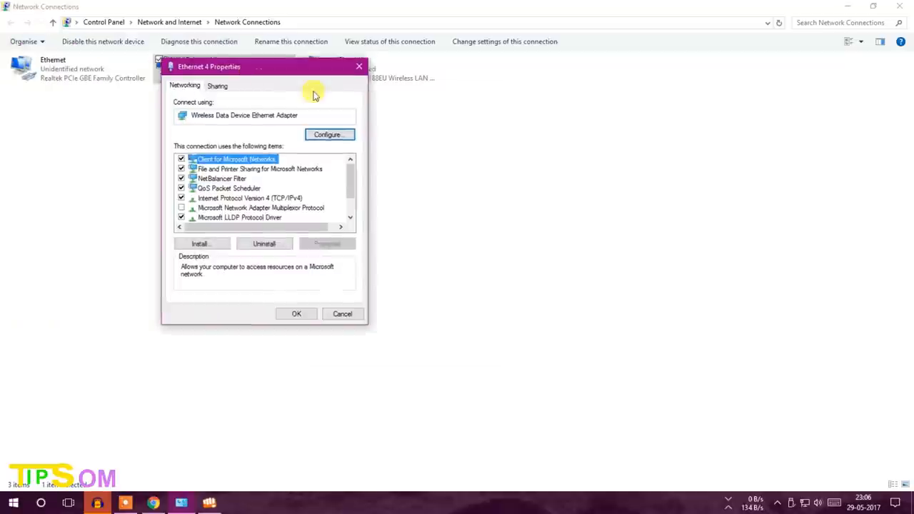
click(382, 153)
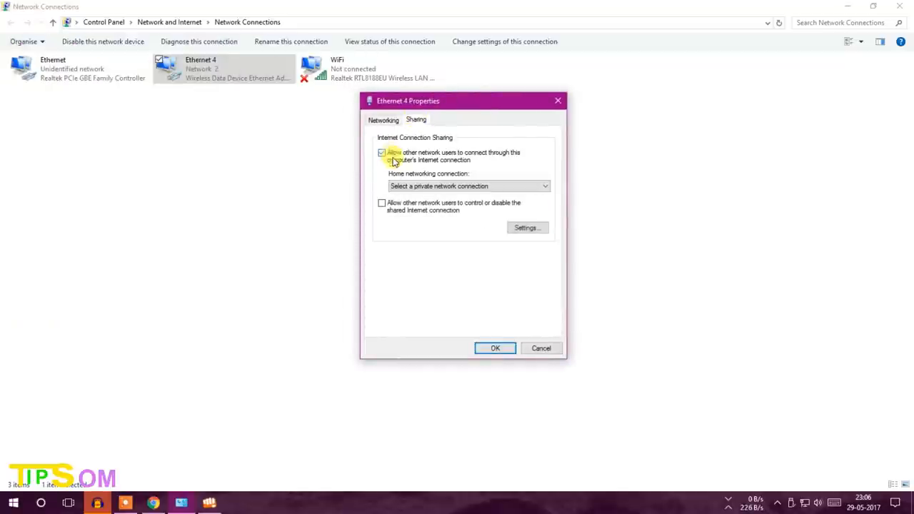
click(468, 186)
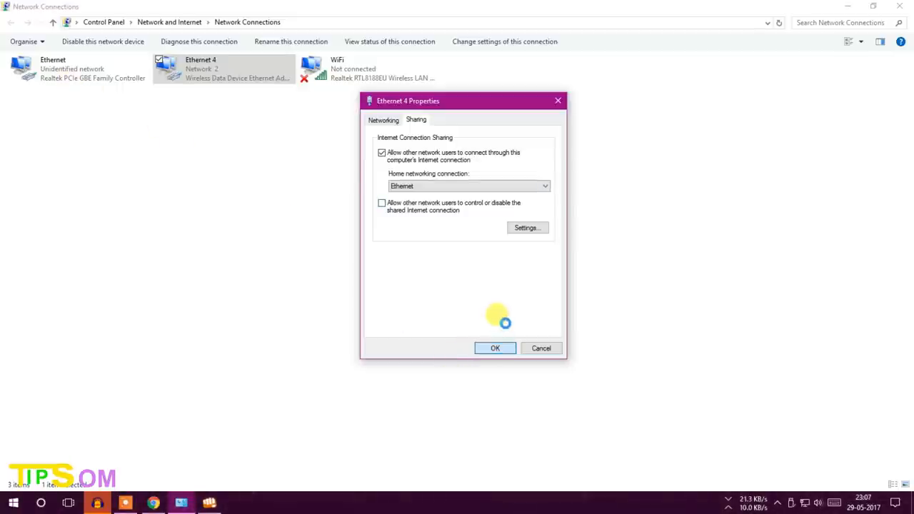
click(494, 348)
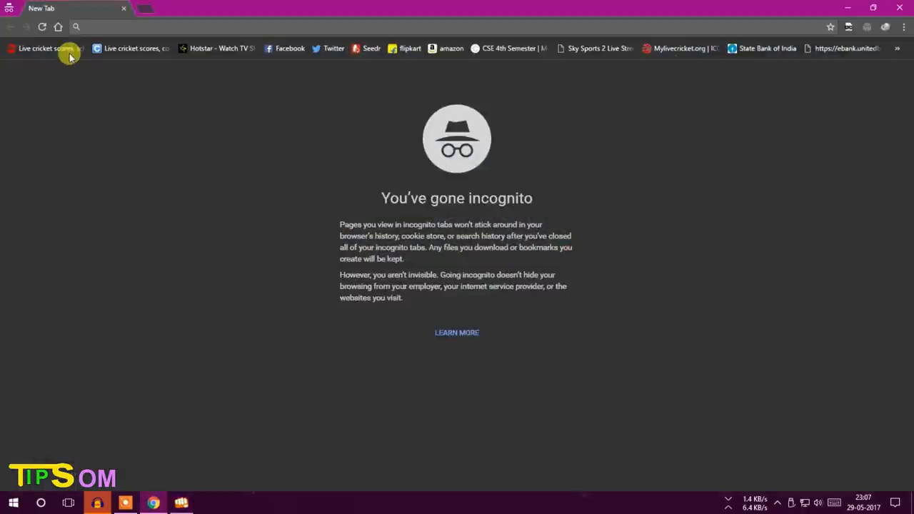
Load cricbuzz from the bookmark and confirm Network 2 is connected in the network list
click(41, 48)
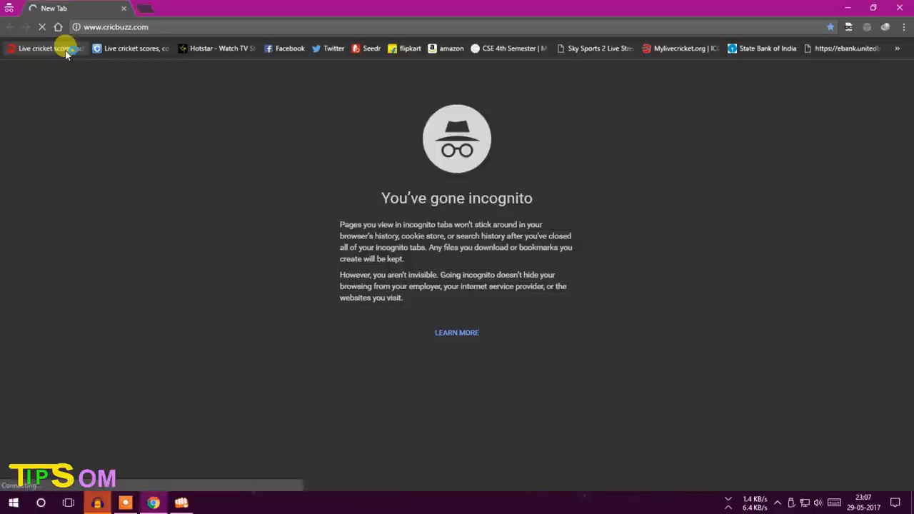
click(47, 48)
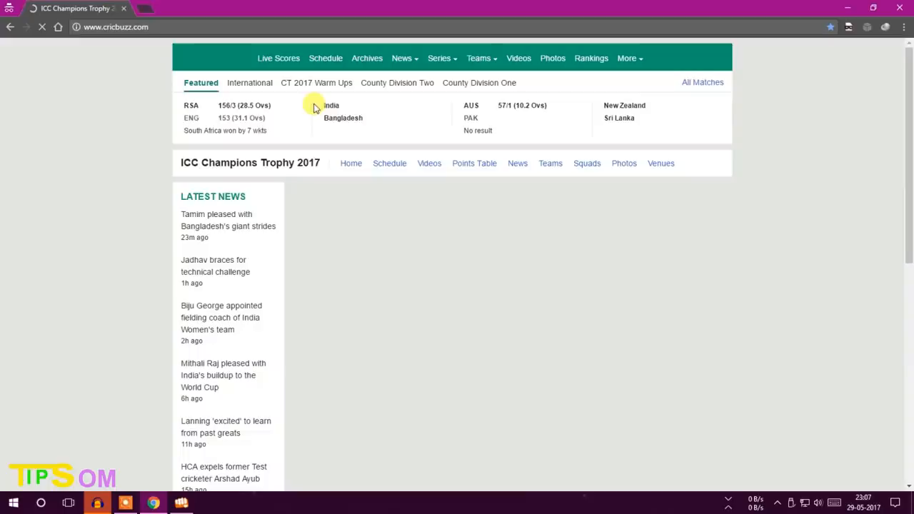
scroll(down, 3)
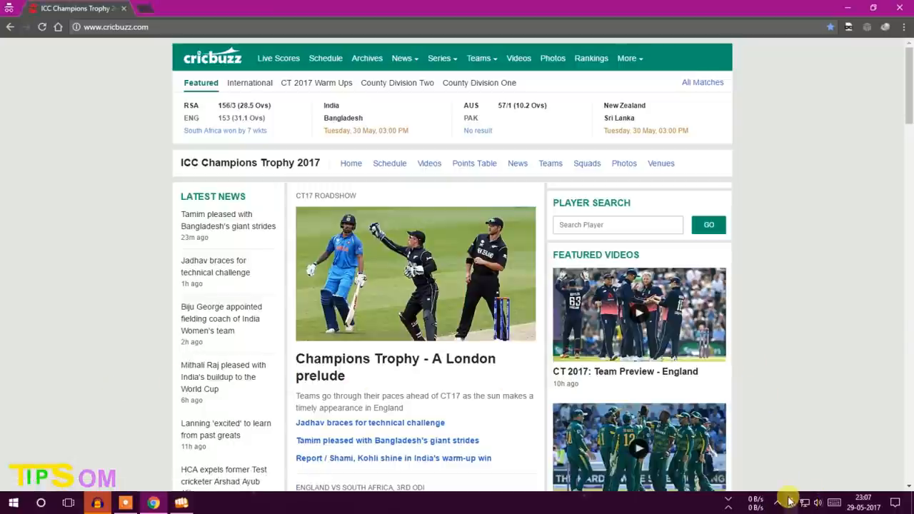
click(802, 501)
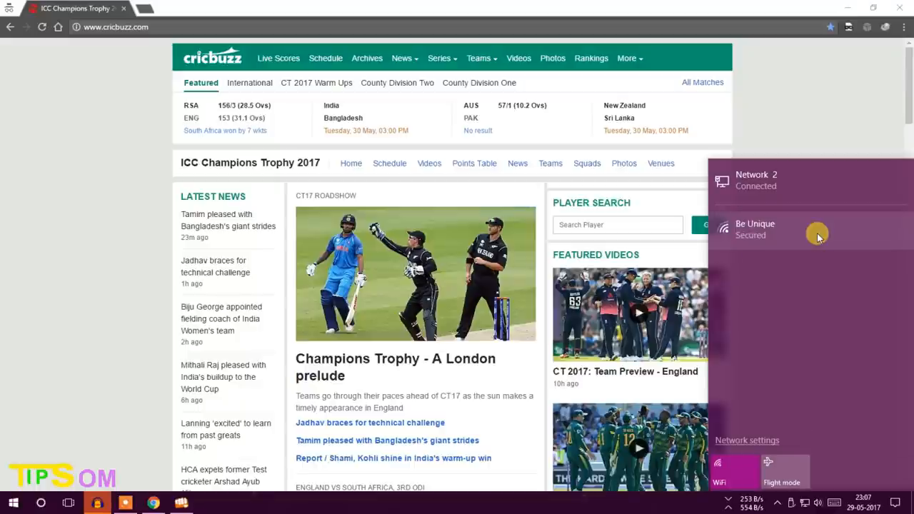
mouse_move(80, 230)
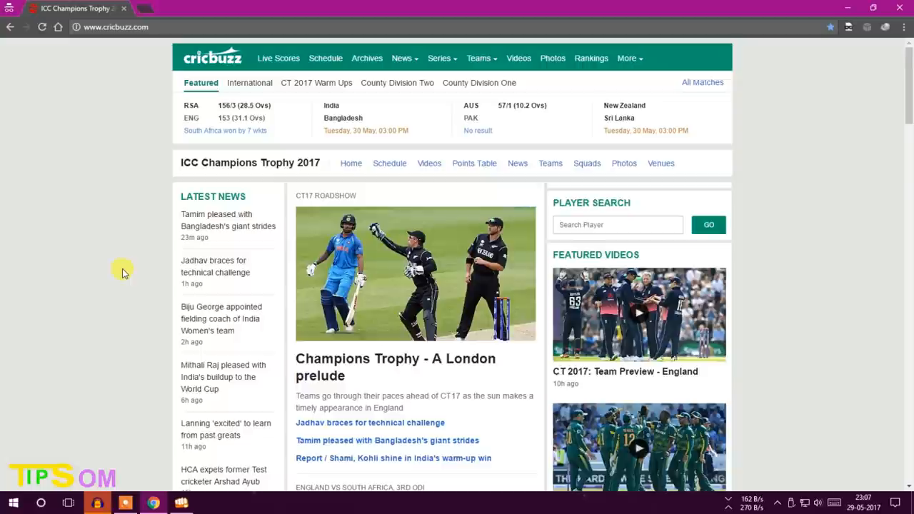
mouse_move(136, 280)
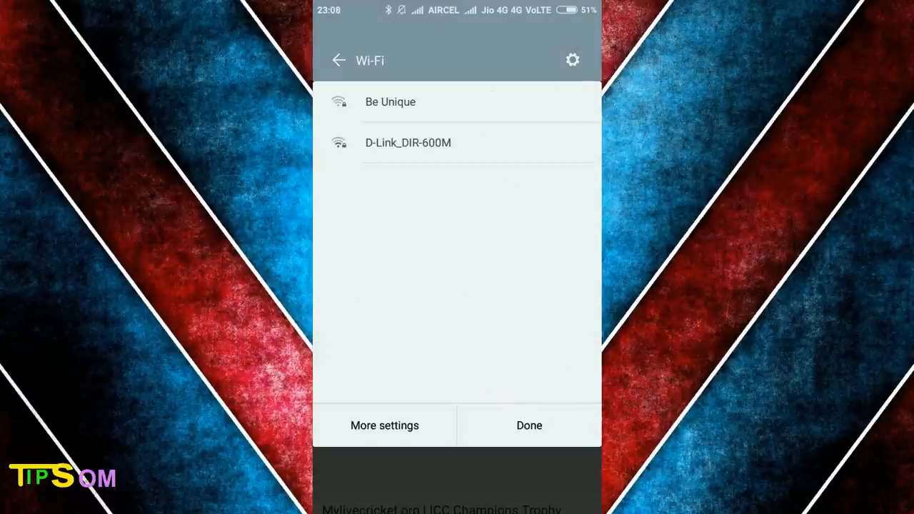
Join the phone to Be Unique Wi-Fi and scroll m.cricbuzz.com's scores and fixtures
click(391, 101)
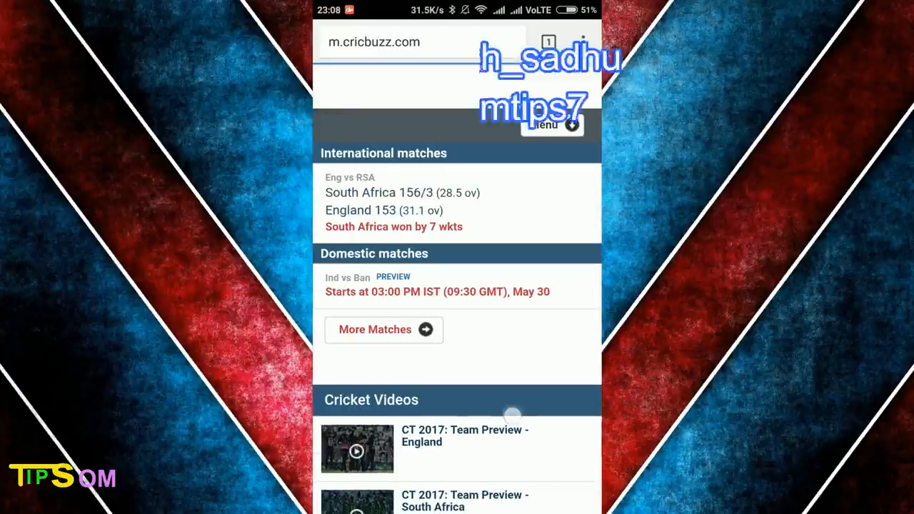
scroll(down, 3)
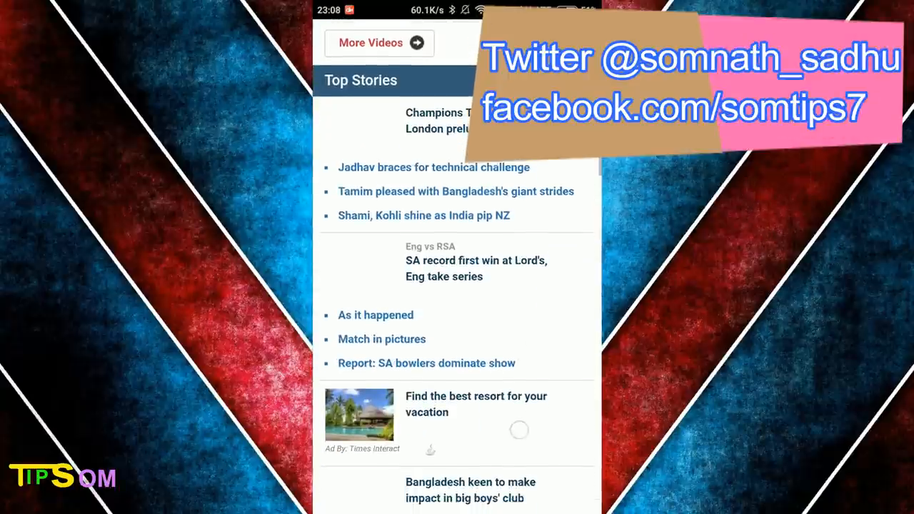
scroll(down, 3)
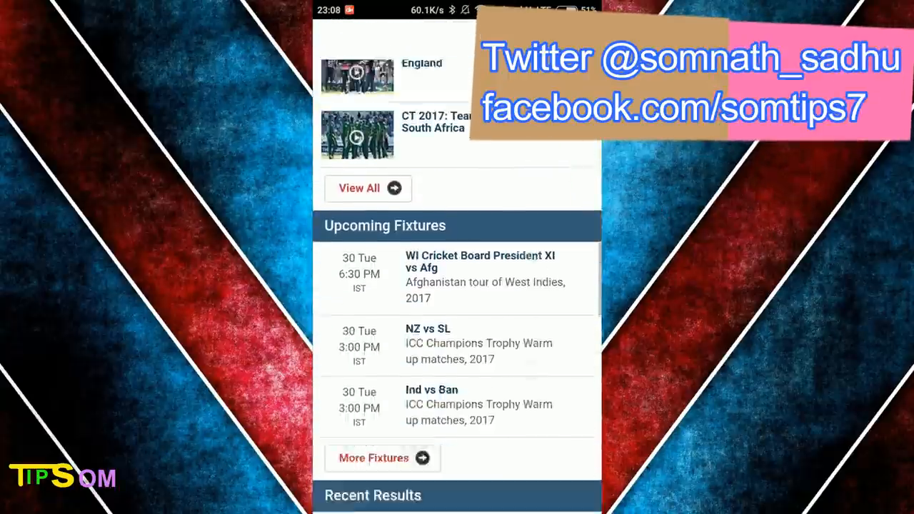